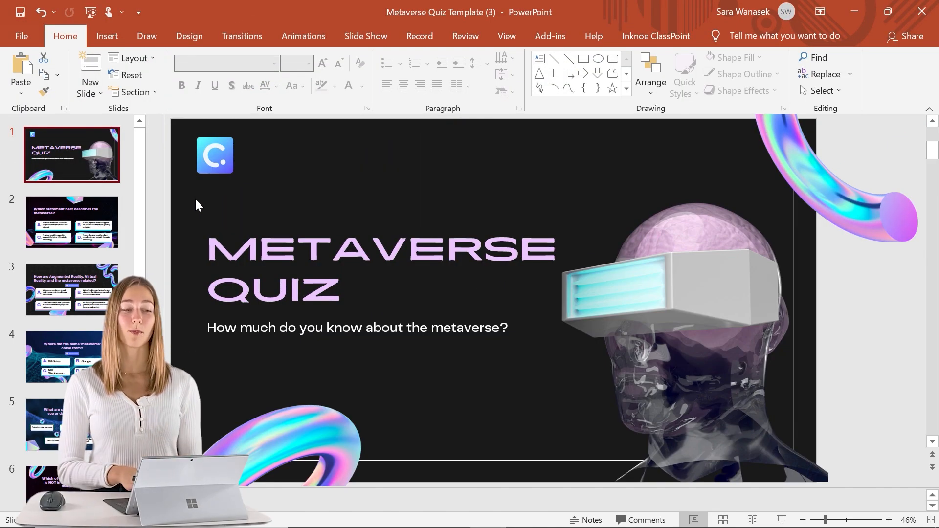
Go to slide 2, the metaverse statement question, and show the Inknoe ClassPoint ribbon
scroll(down, 3)
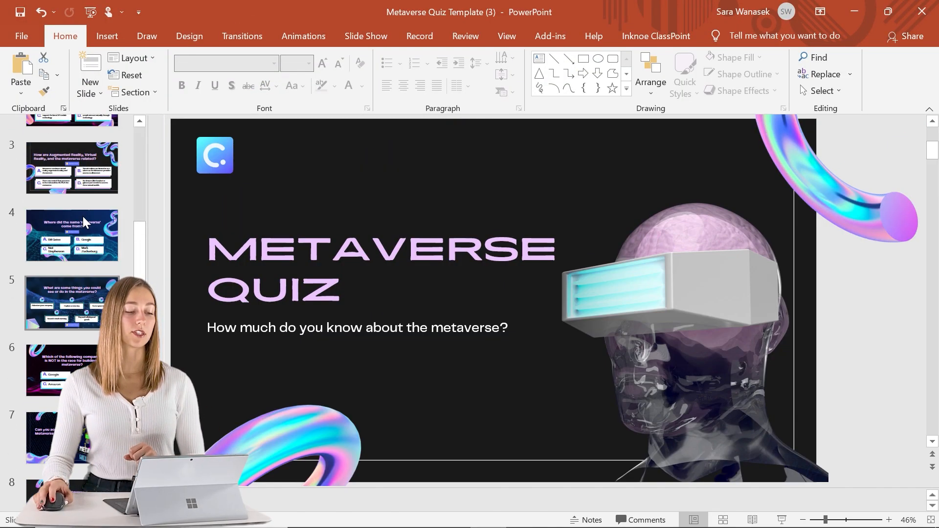
click(72, 222)
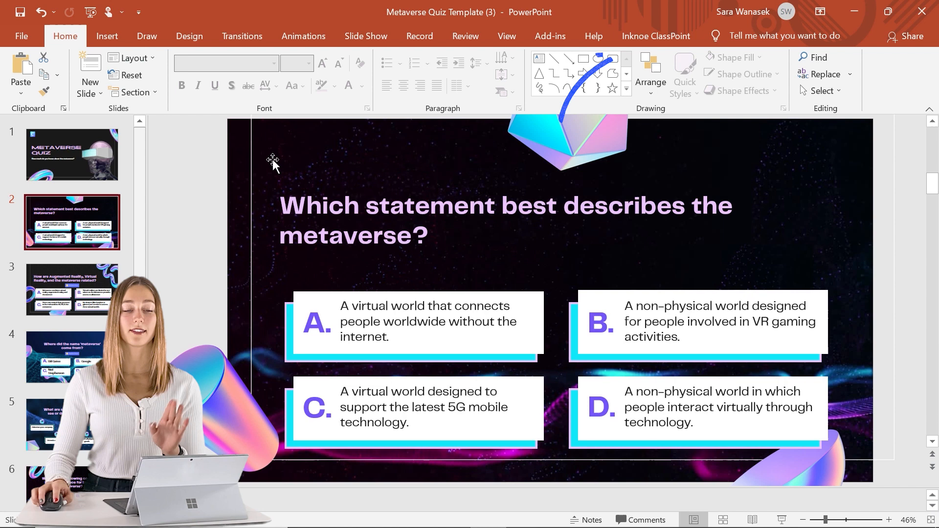
click(656, 36)
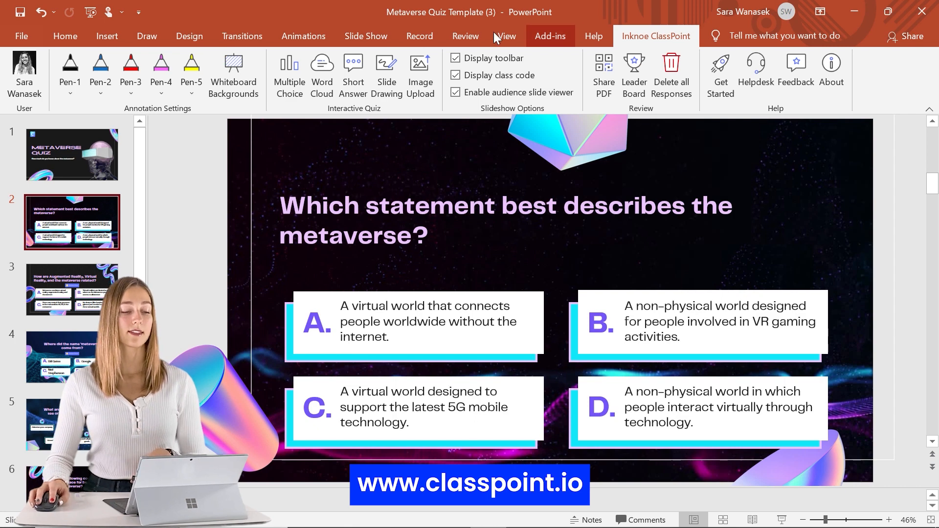
Add a Multiple Choice quiz button beside the title with D as the correct answer
click(289, 75)
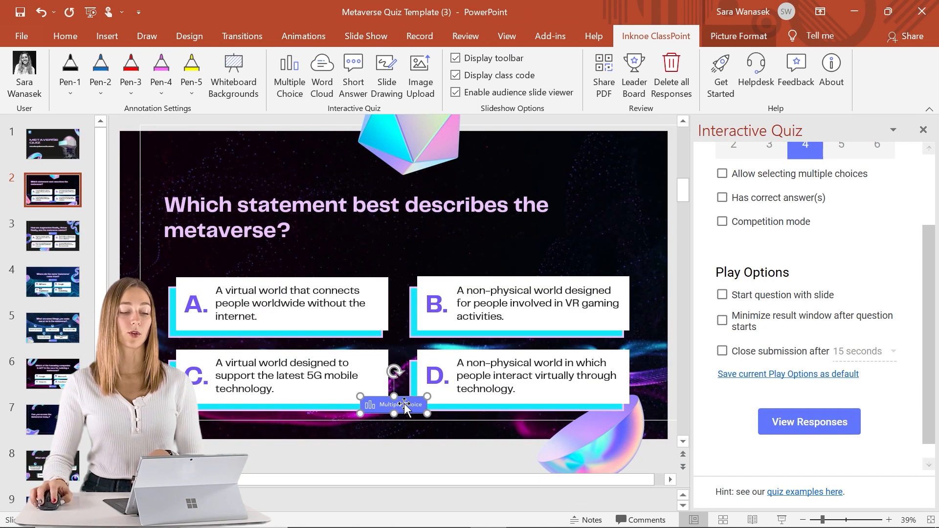
drag(392, 405, 521, 234)
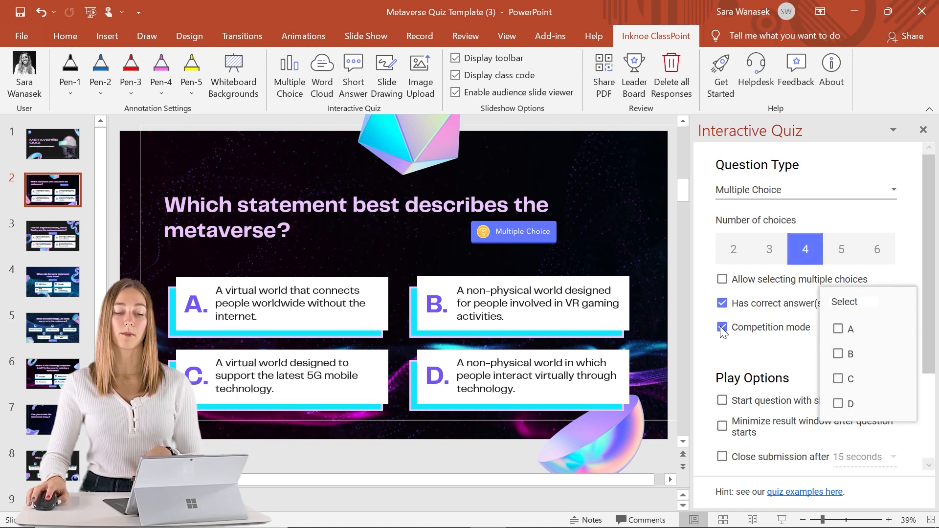
mouse_move(729, 341)
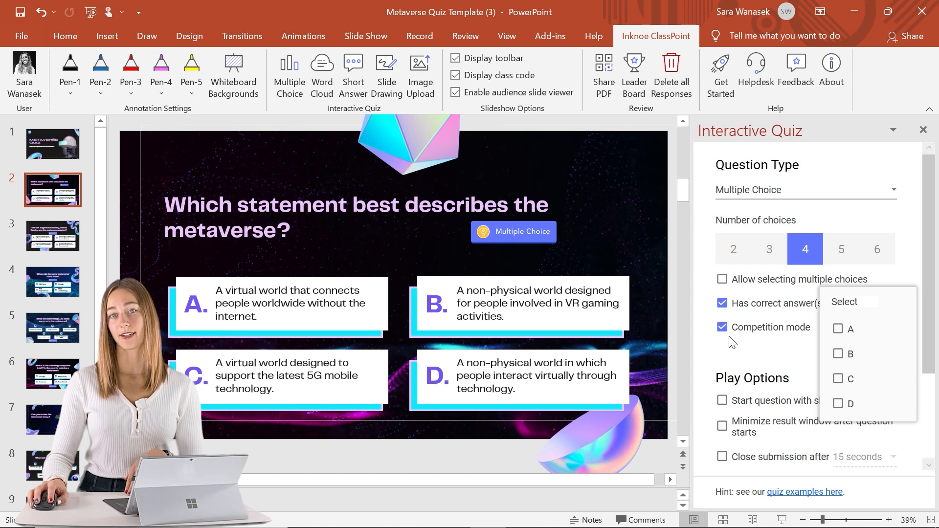
click(838, 403)
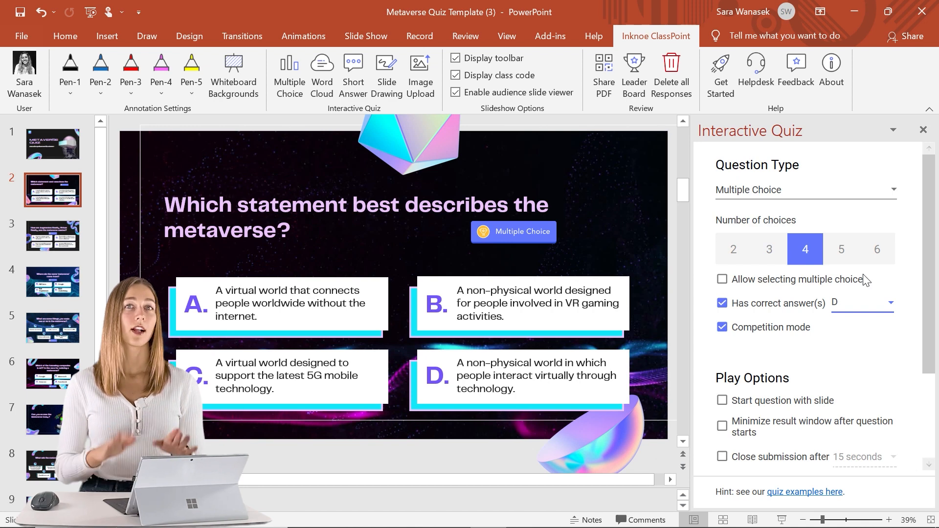
Set the quiz's Play Options to close submissions after 30 seconds
scroll(down, 3)
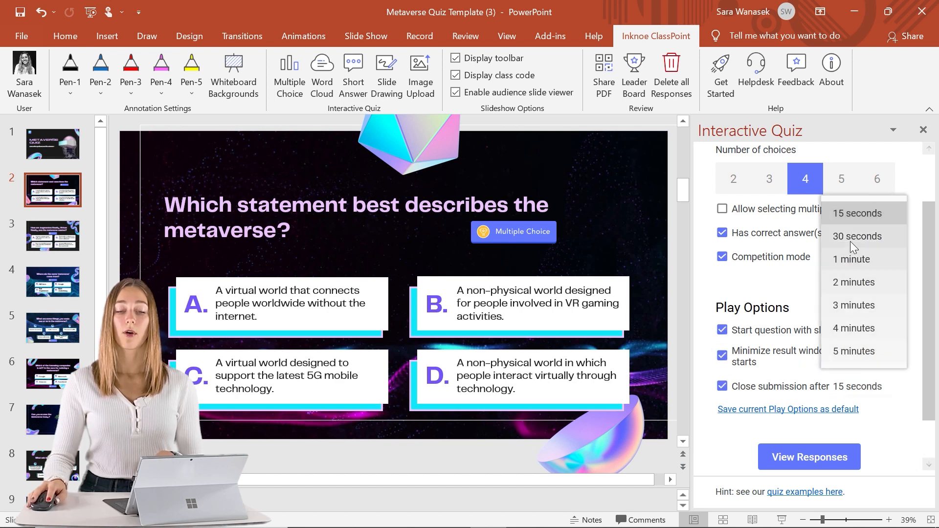
click(856, 235)
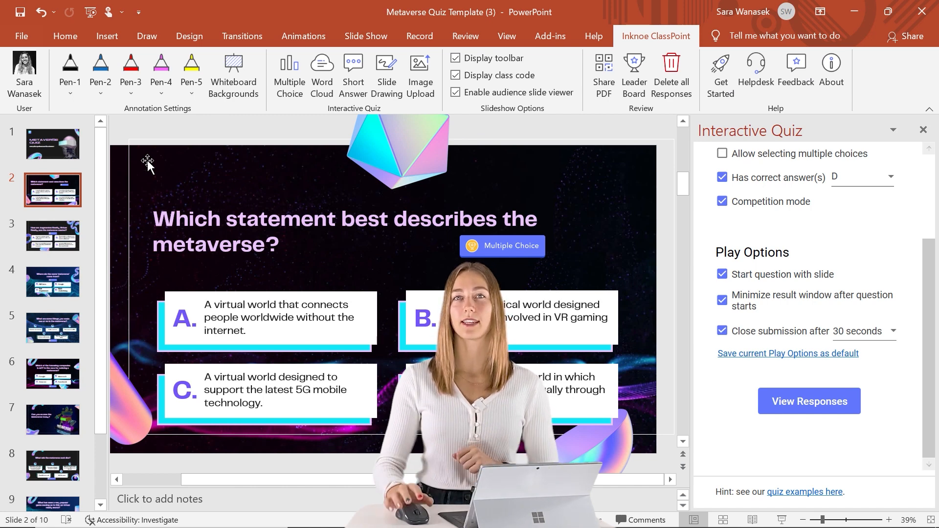
click(53, 142)
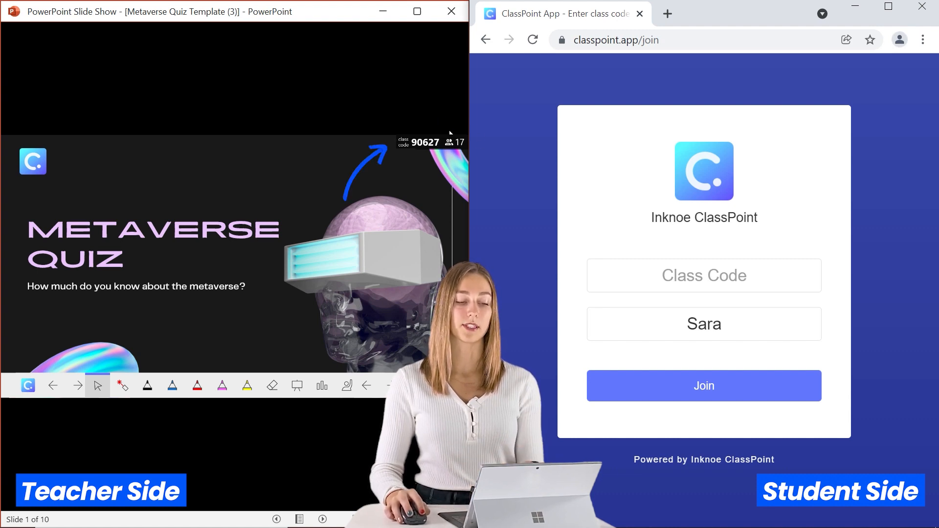
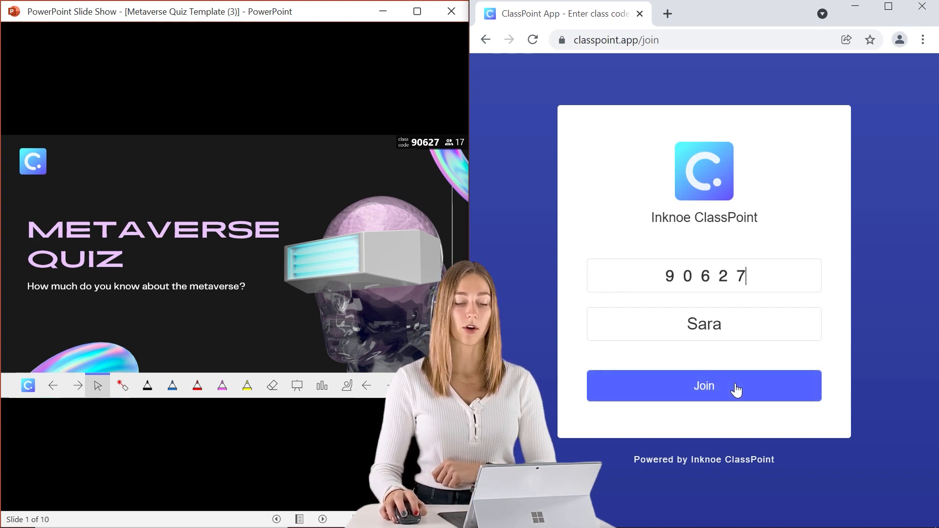
click(704, 386)
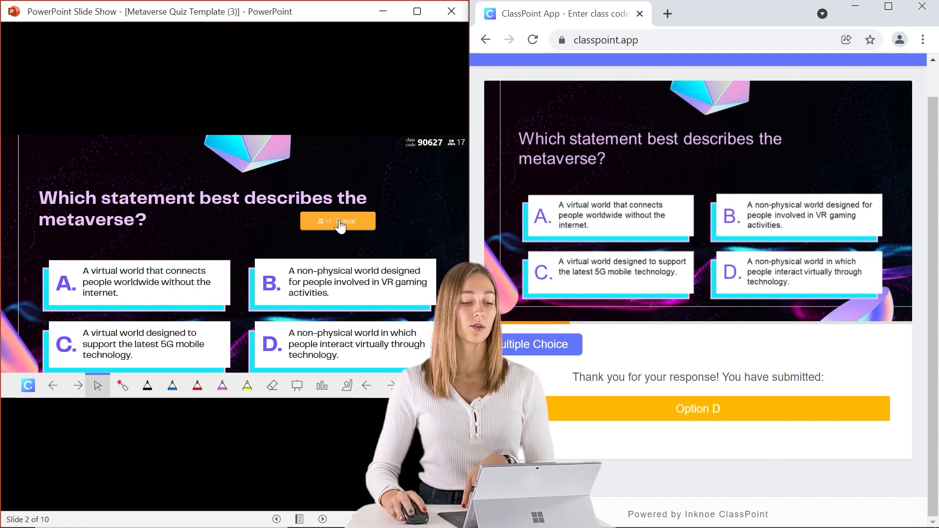
Show the response results, check pending students, and dismiss the lists to reveal the chart
click(337, 221)
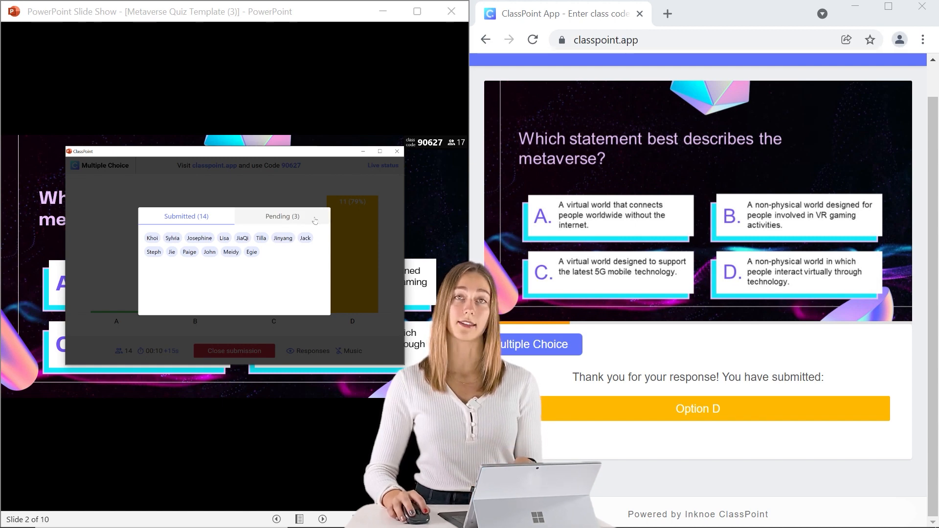
click(283, 216)
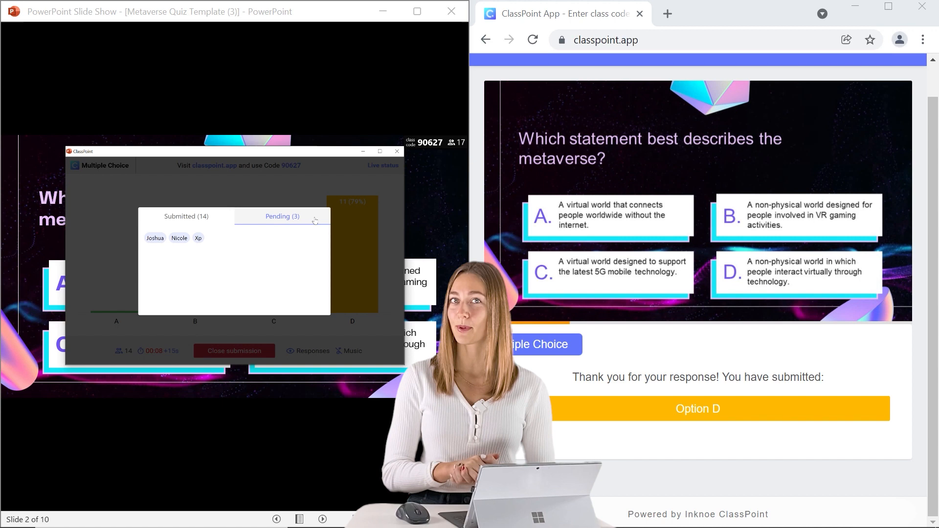
click(234, 351)
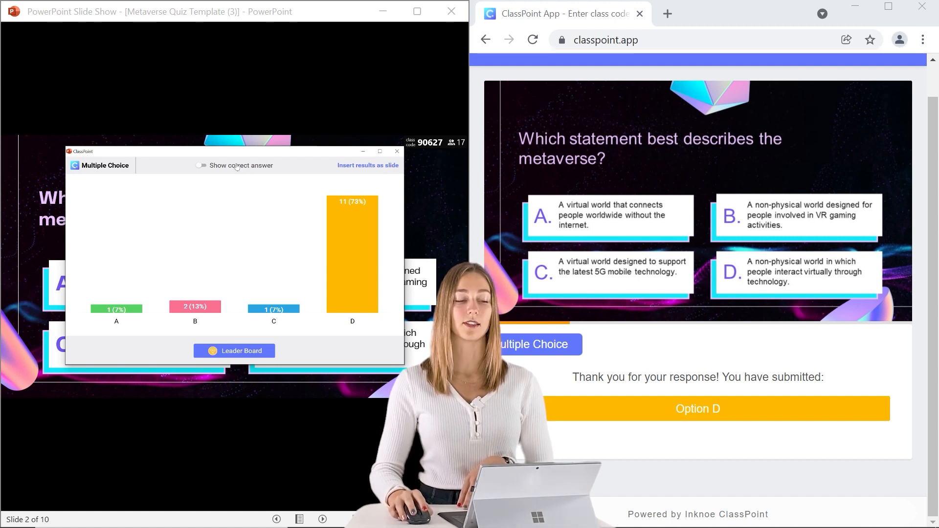
Reveal and hide correct answer D, then open and close the leaderboard
click(201, 166)
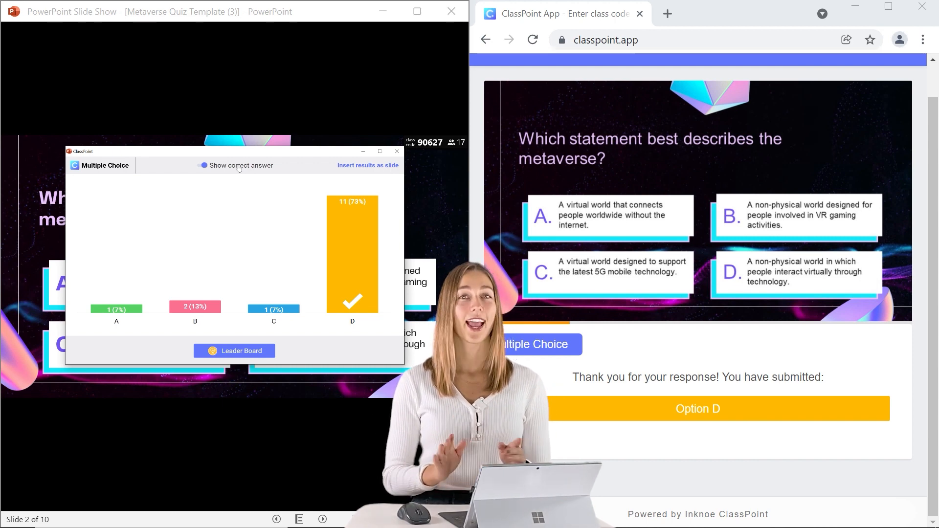
click(202, 165)
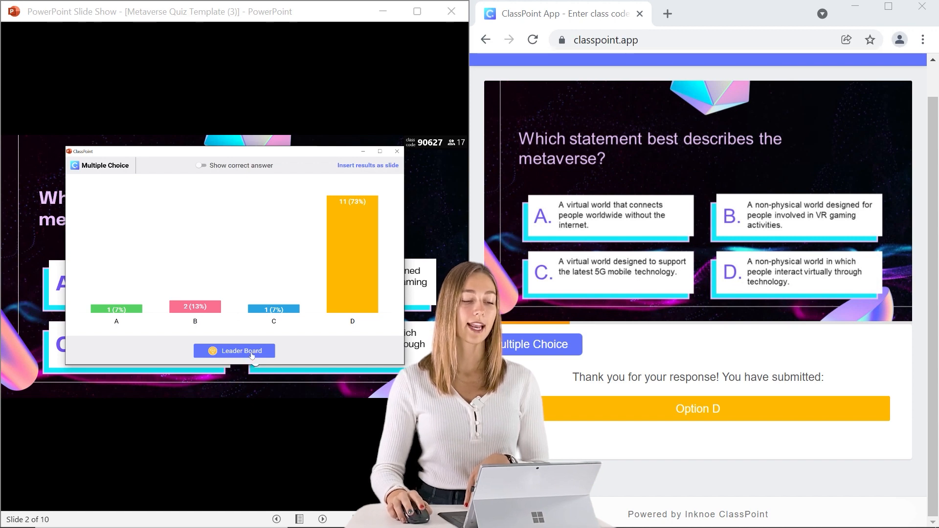
click(234, 351)
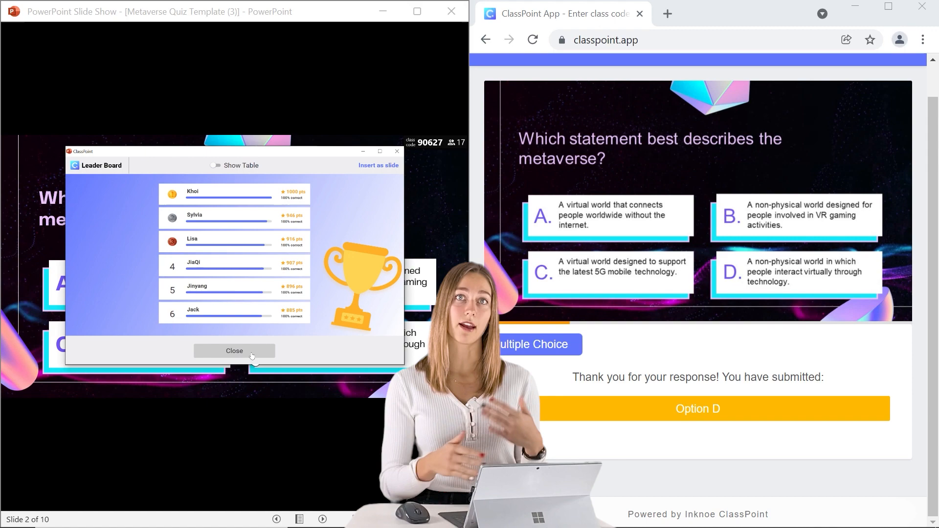
click(234, 351)
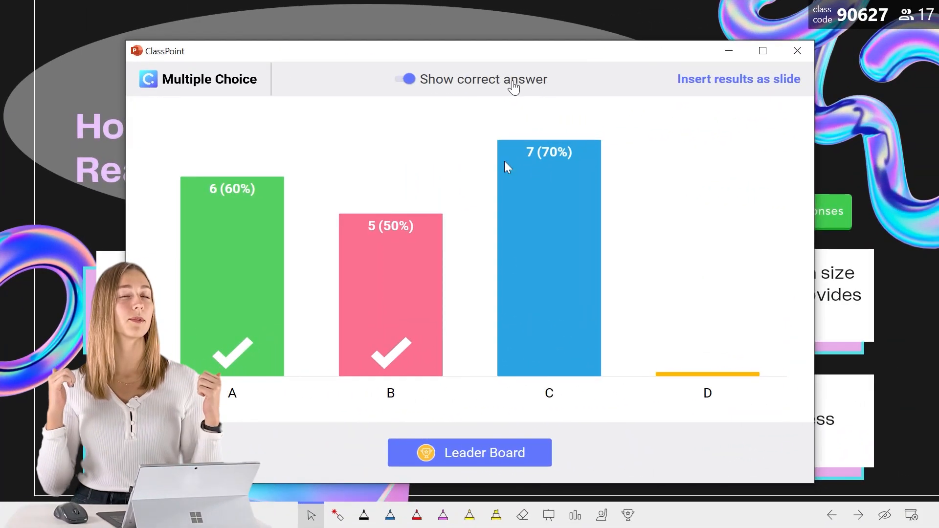
Open the final leaderboard and switch it to the detailed score table
click(469, 452)
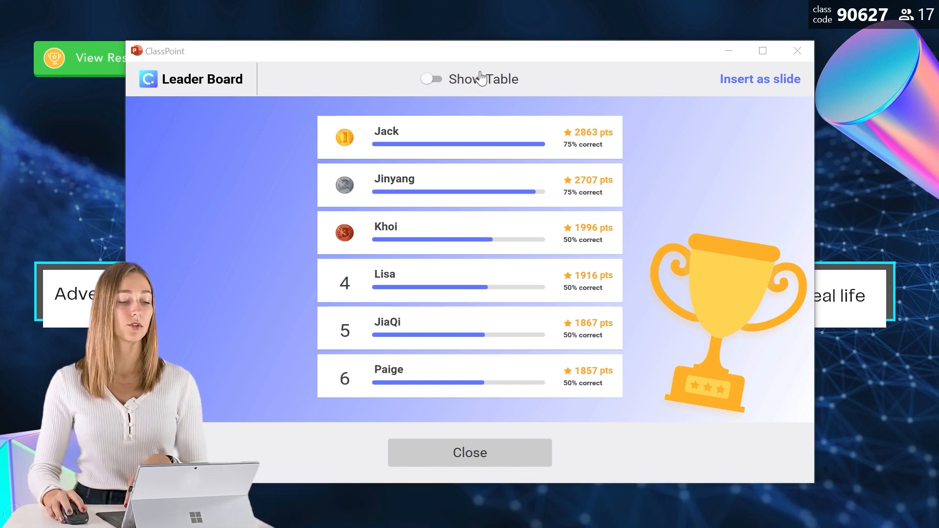
click(430, 78)
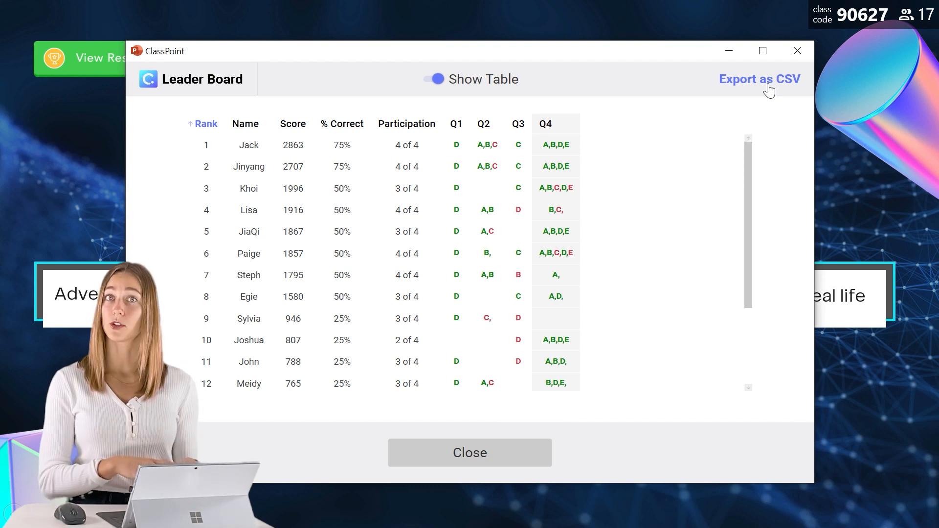
mouse_move(717, 114)
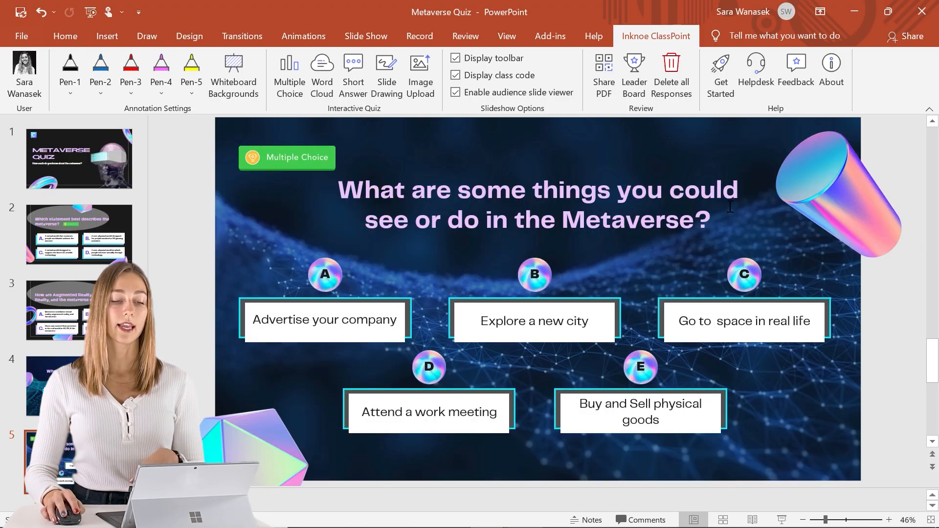
Open Leader Board from the ClassPoint ribbon and toggle Show Table on
click(633, 72)
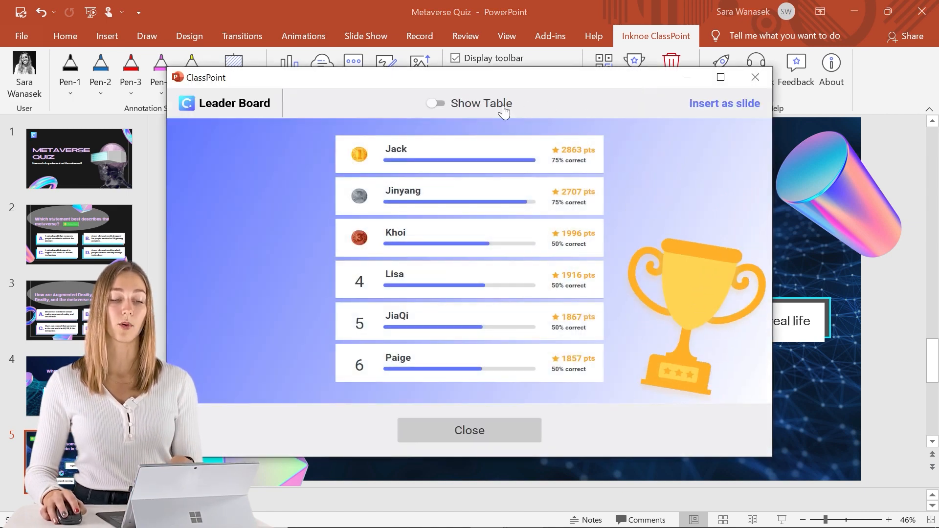
click(435, 103)
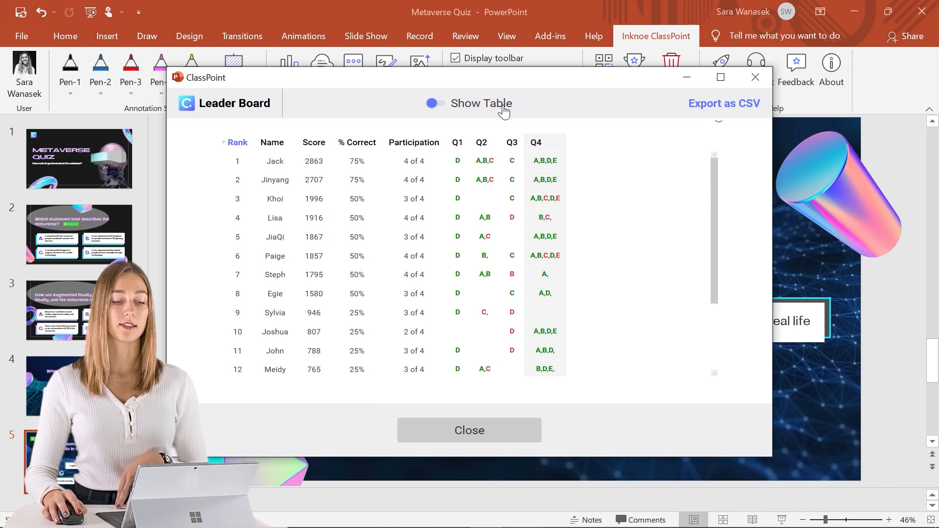